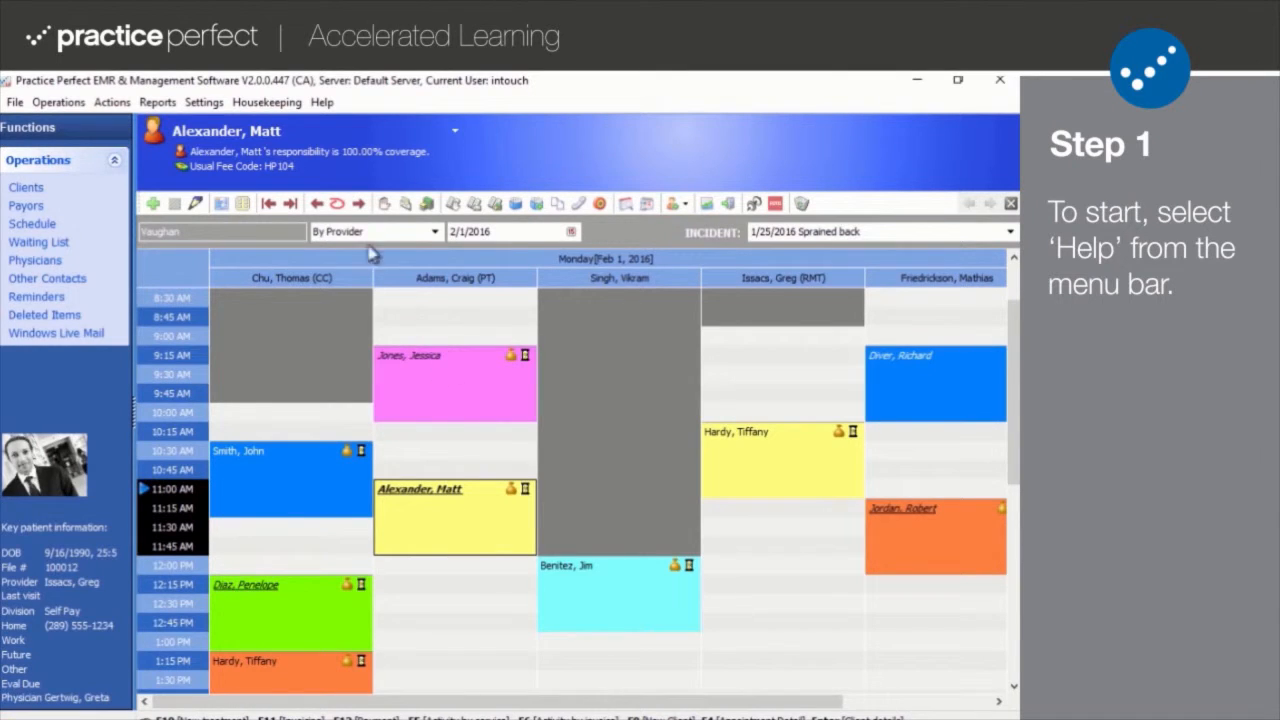
Open Help > About to see installed version 2.0.0.447 (CA).
click(322, 102)
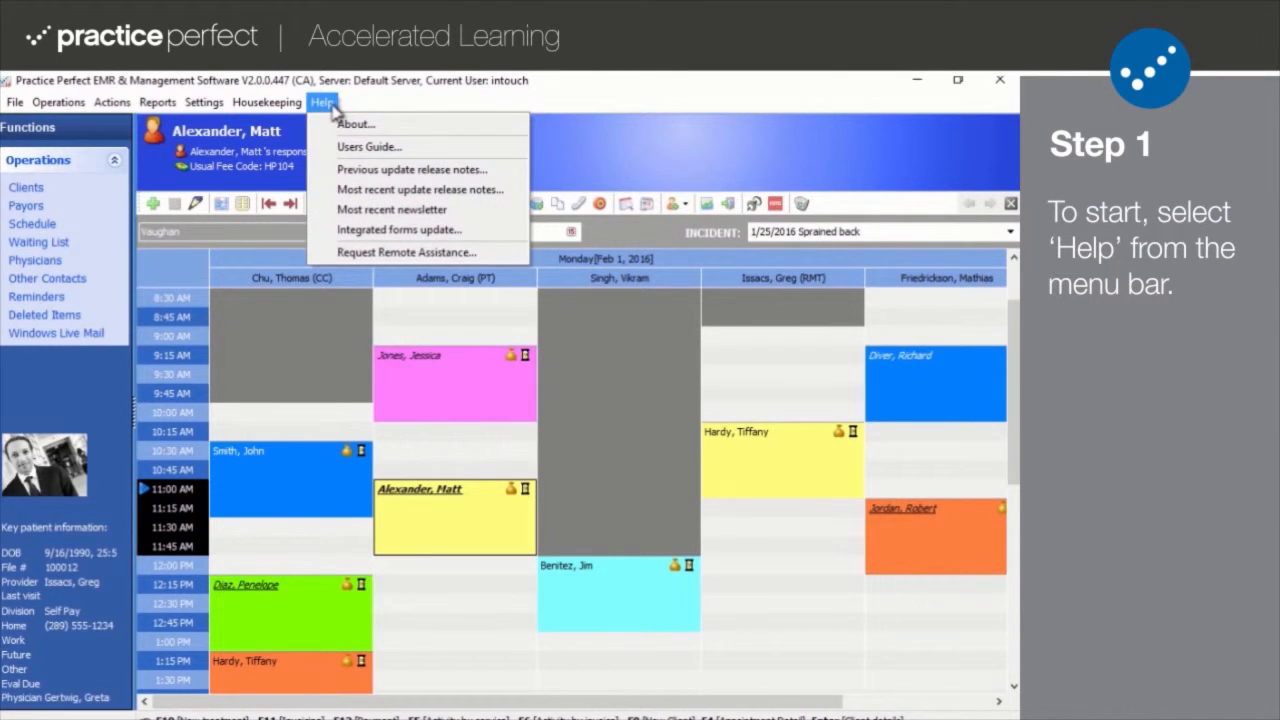
click(355, 123)
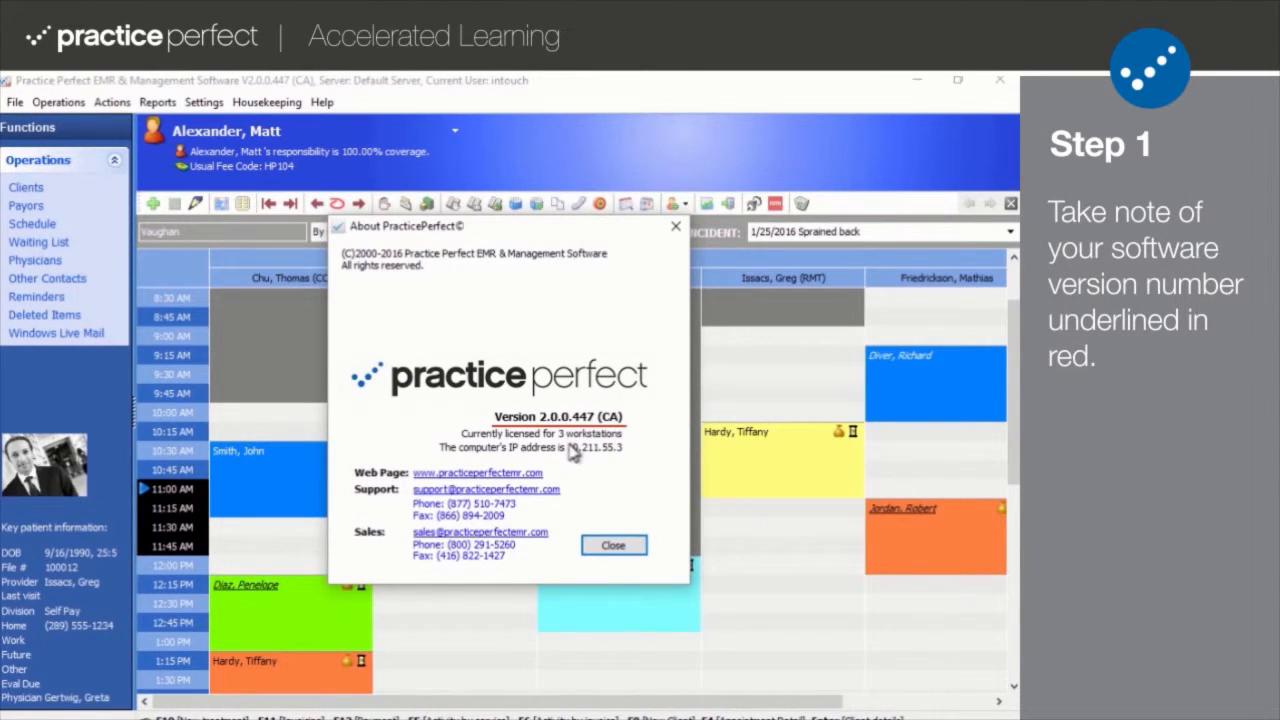
mouse_move(600, 510)
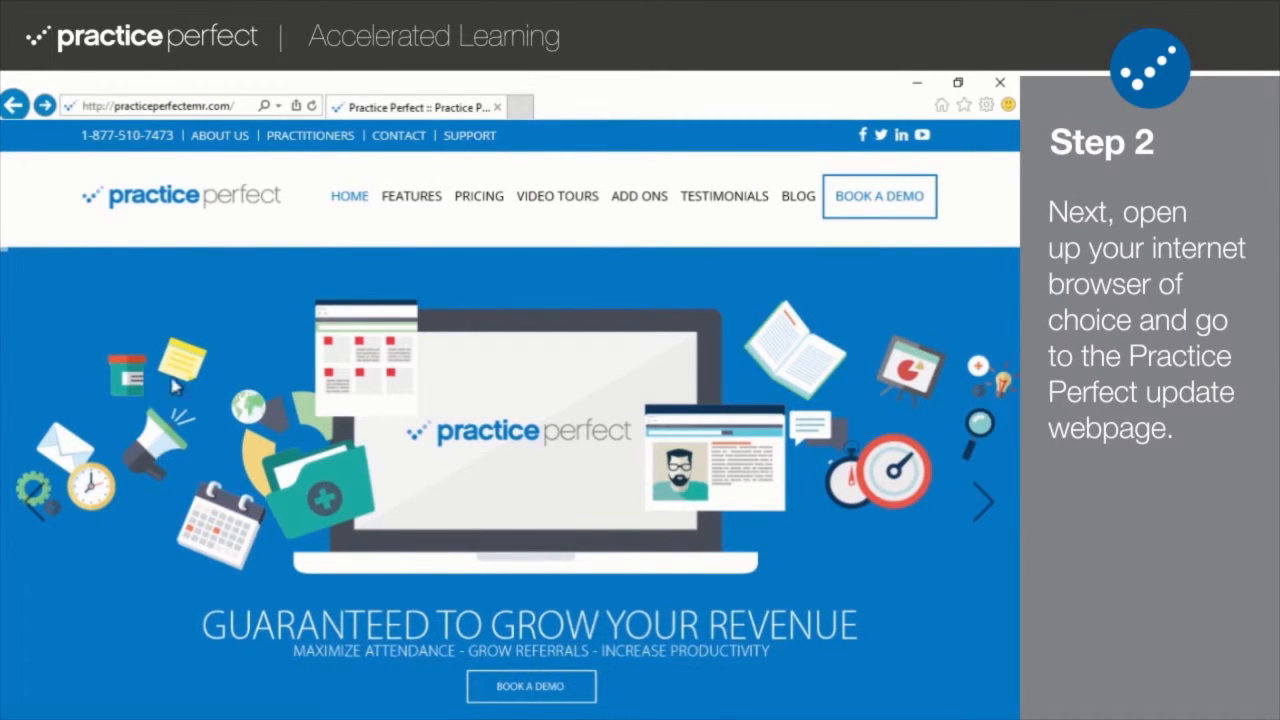
Open the Practice Perfect update page, scroll to Step 4, and download the update.
click(180, 105)
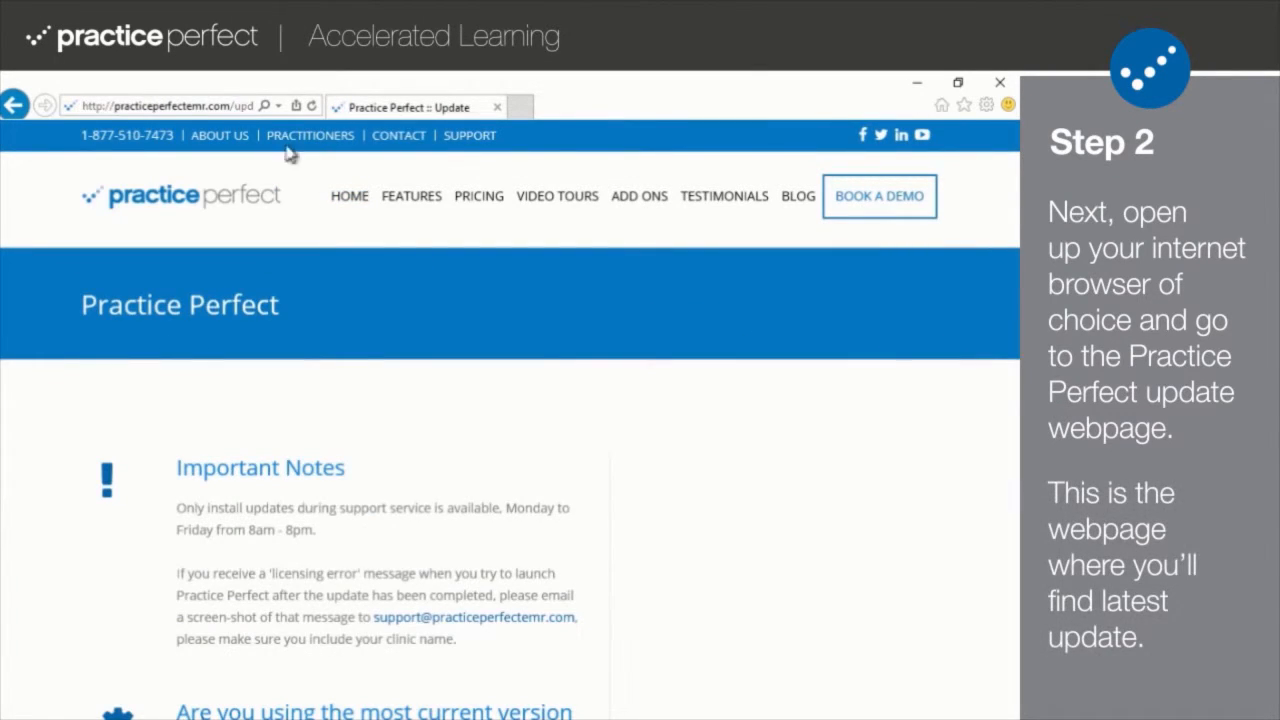
scroll(down, 3)
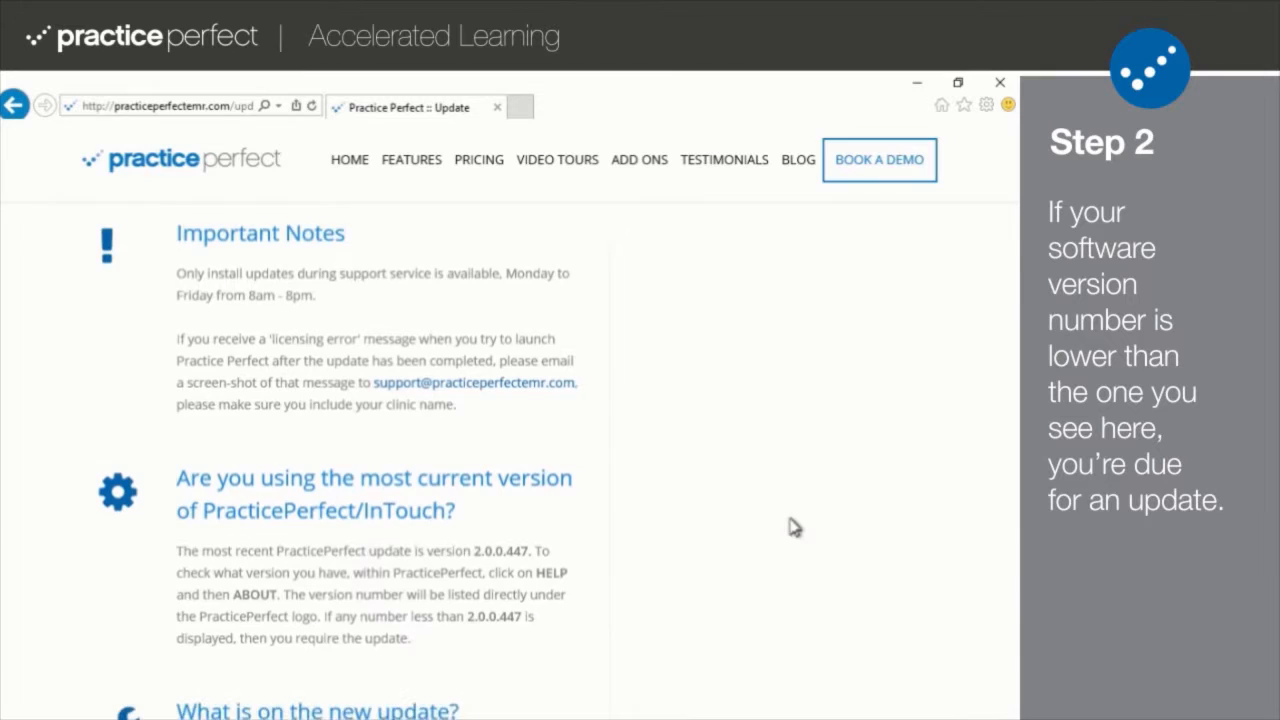
scroll(down, 3)
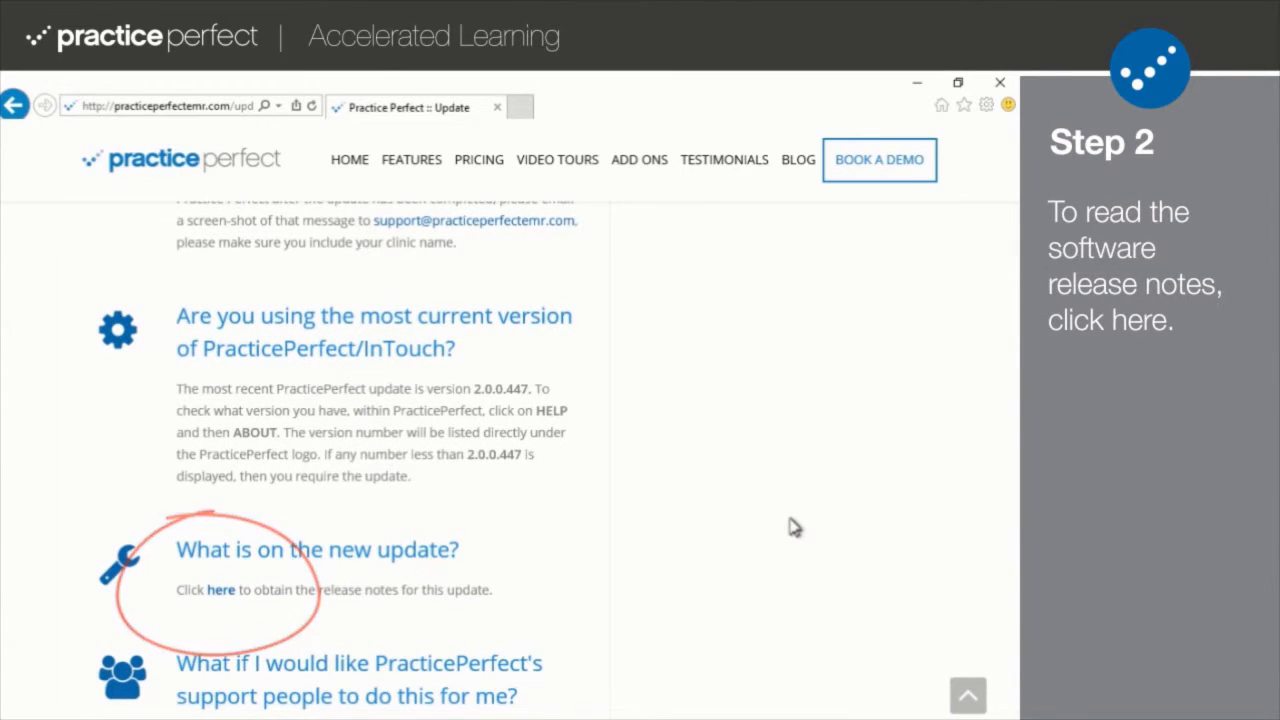
scroll(down, 3)
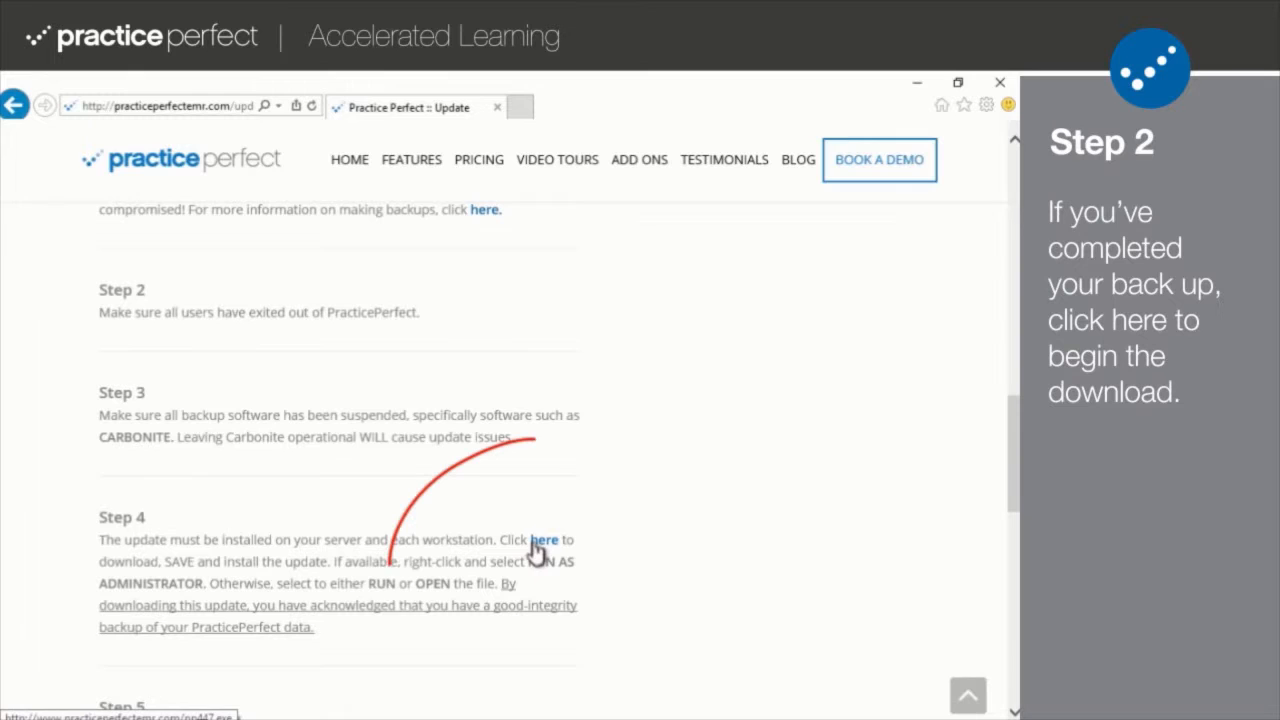
click(544, 539)
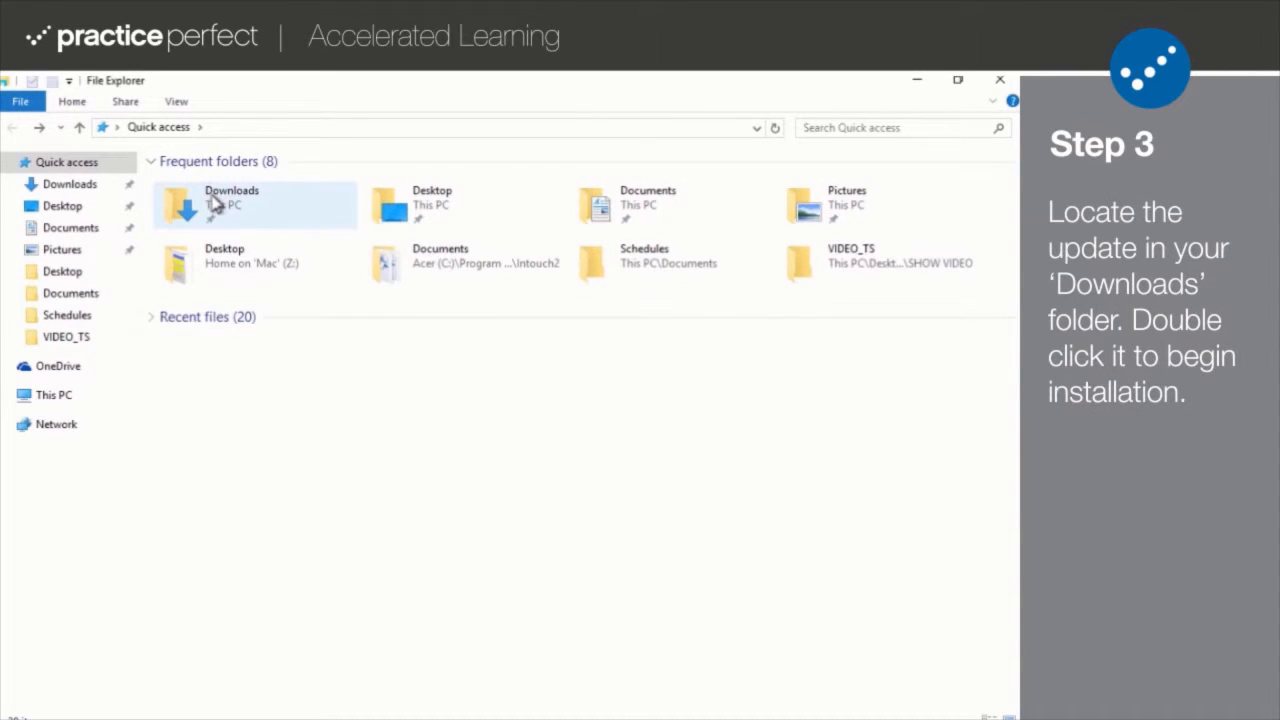
Run the pp447 update installer from Downloads as administrator.
double_click(231, 200)
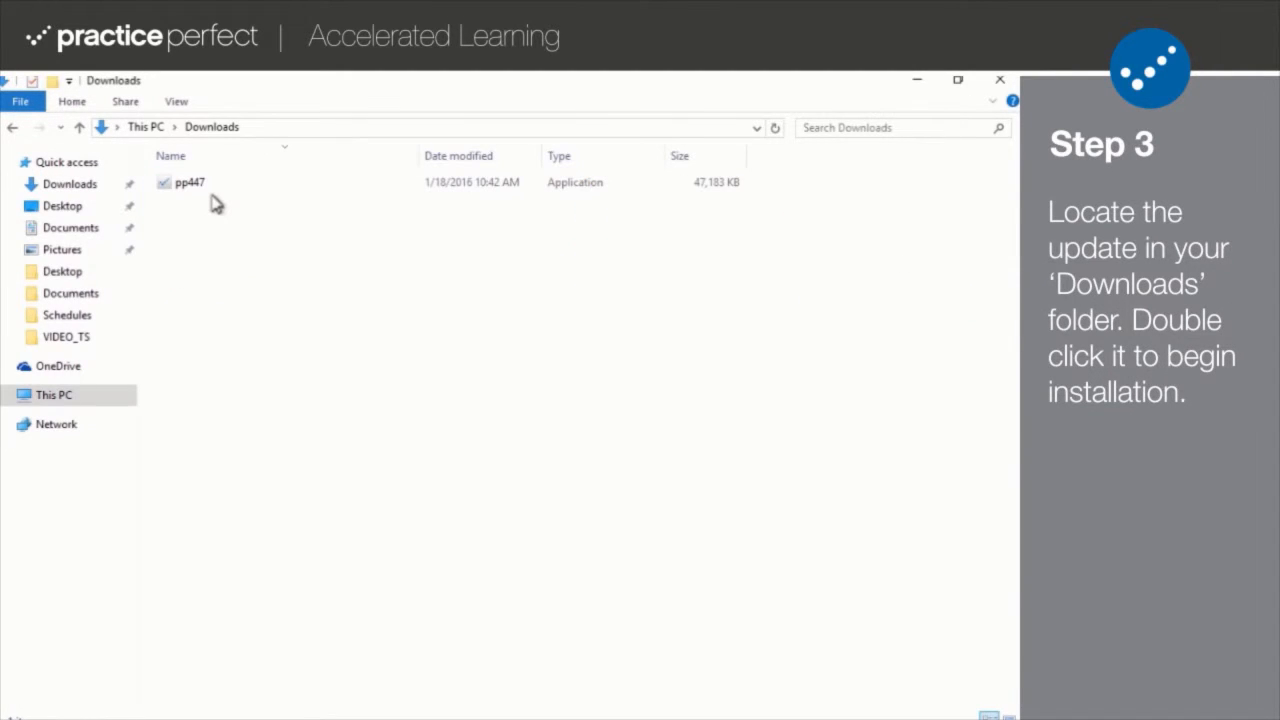
click(189, 182)
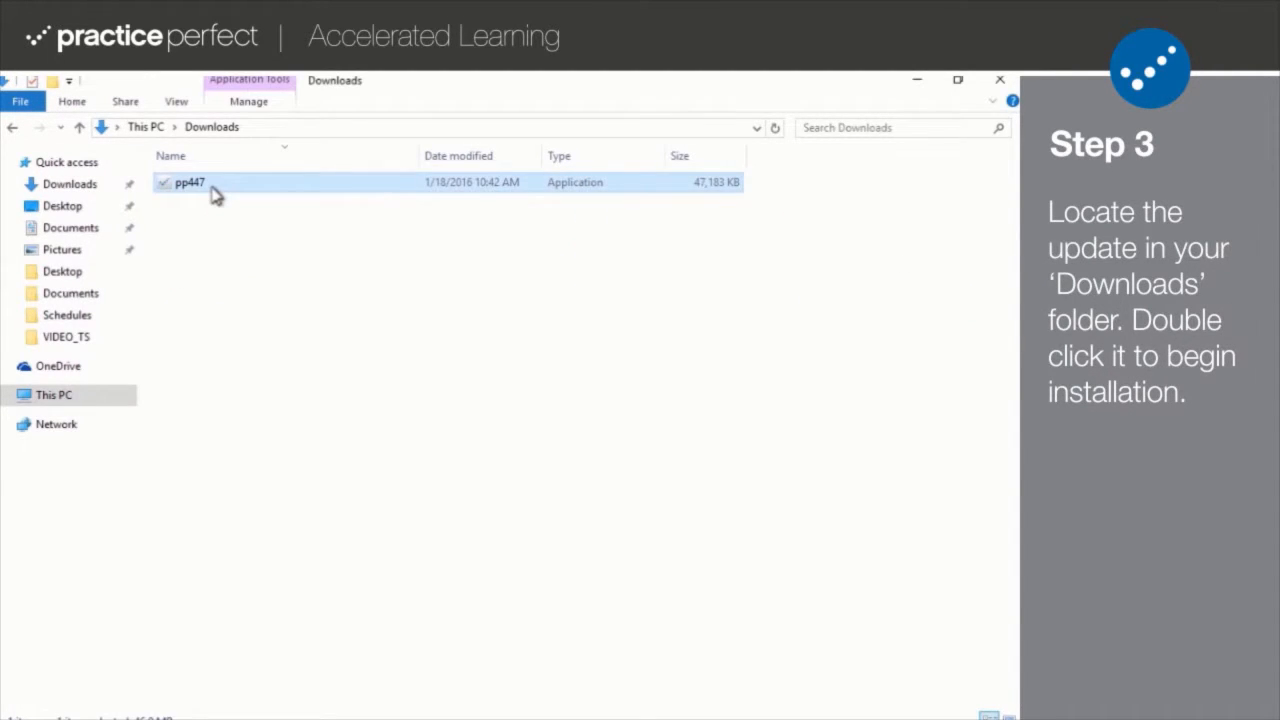
right_click(189, 182)
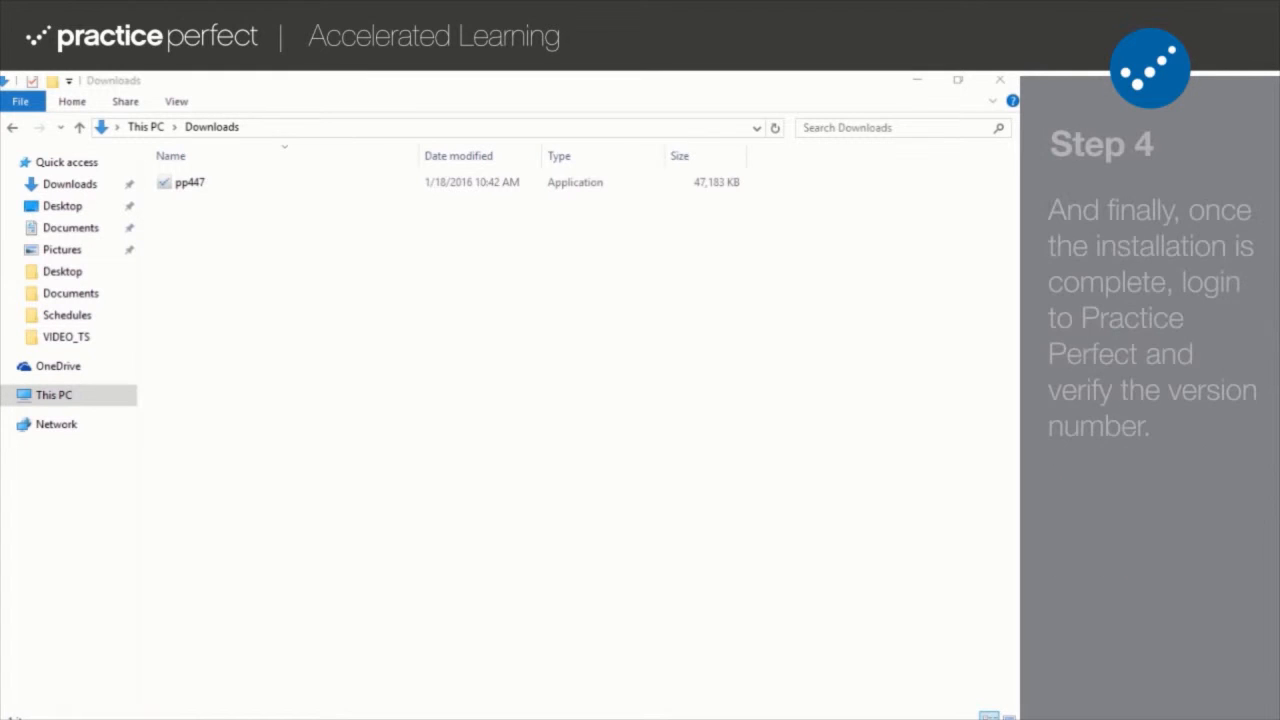
Launch Practice Perfect and log in as user 'intouch'.
double_click(189, 182)
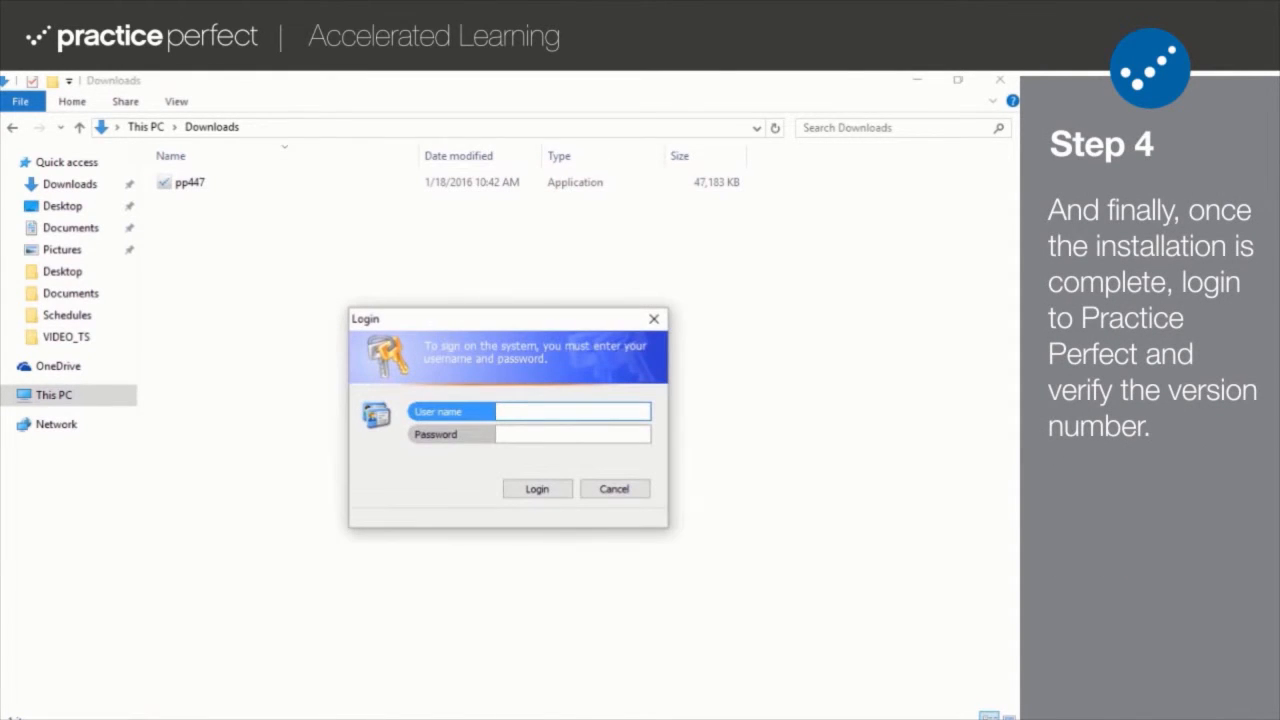
text(intouch)
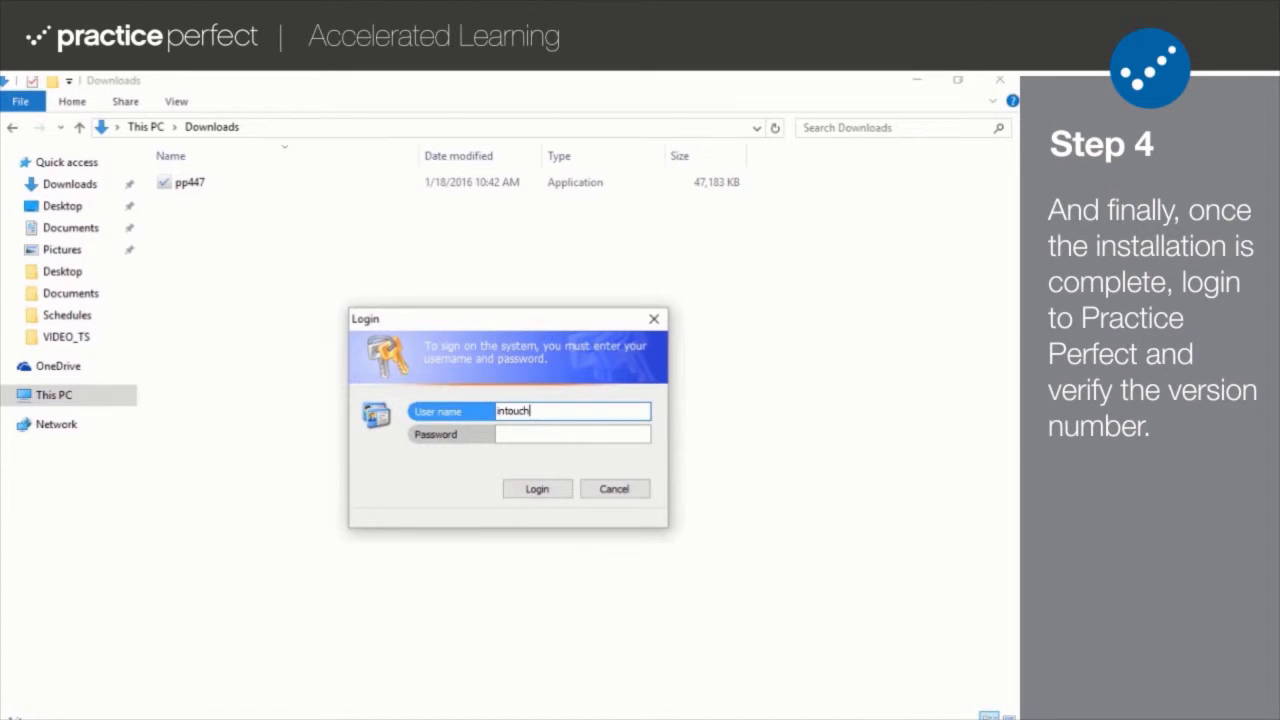
click(536, 488)
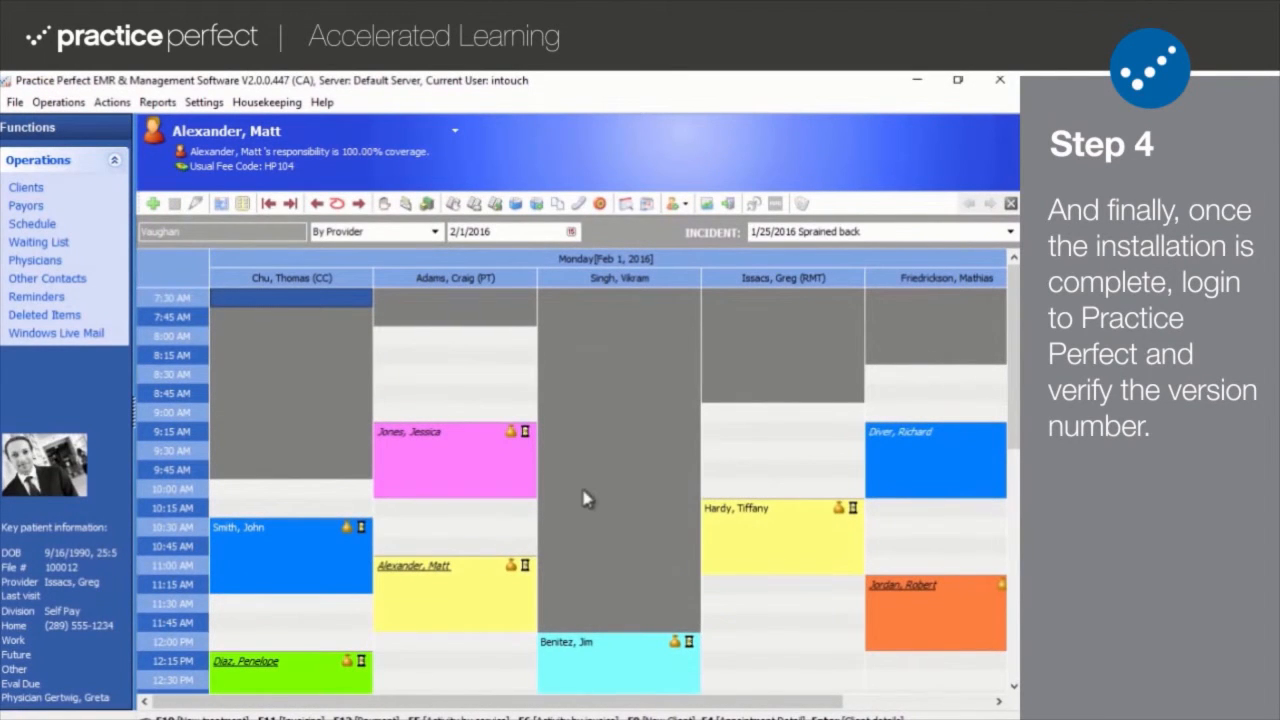
click(322, 102)
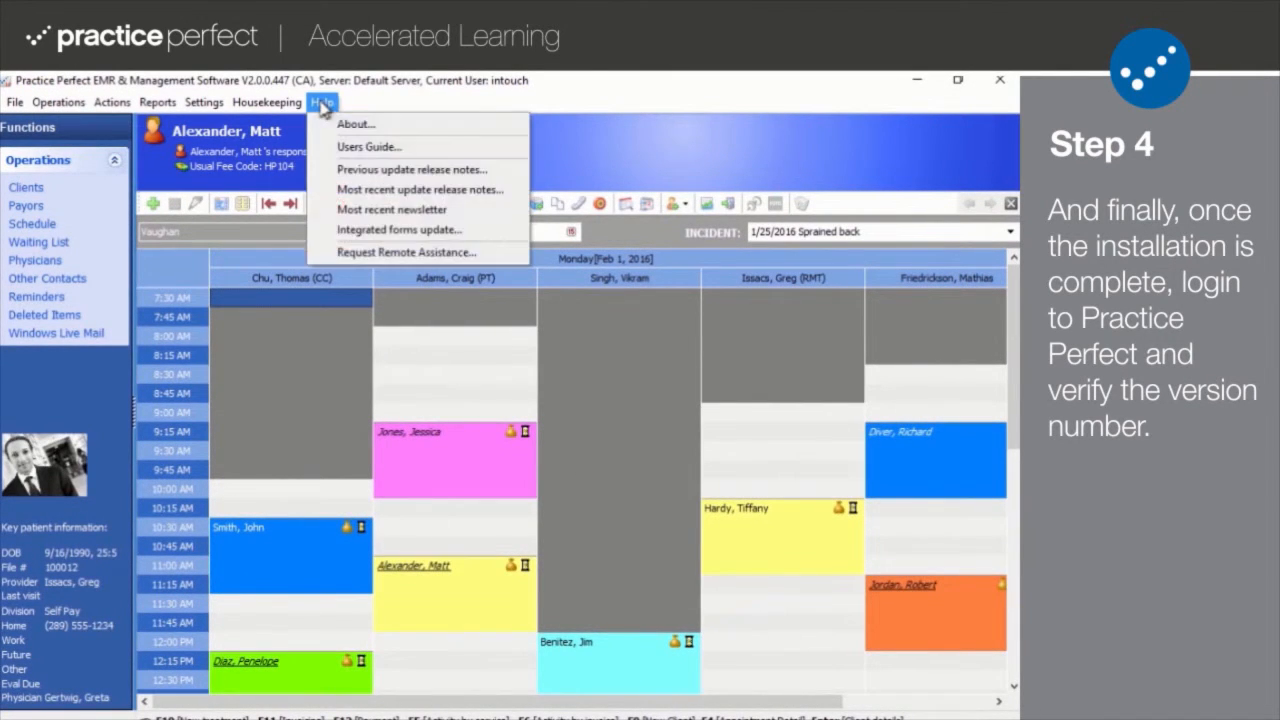
click(356, 123)
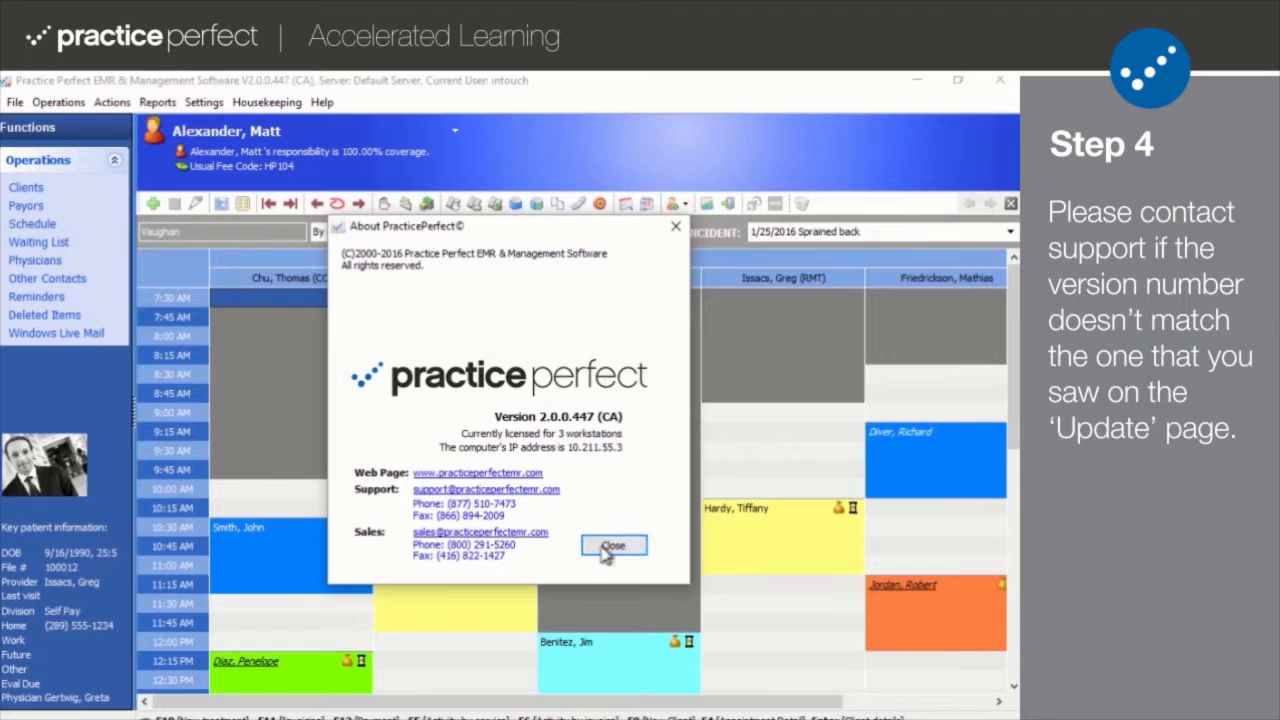
click(613, 545)
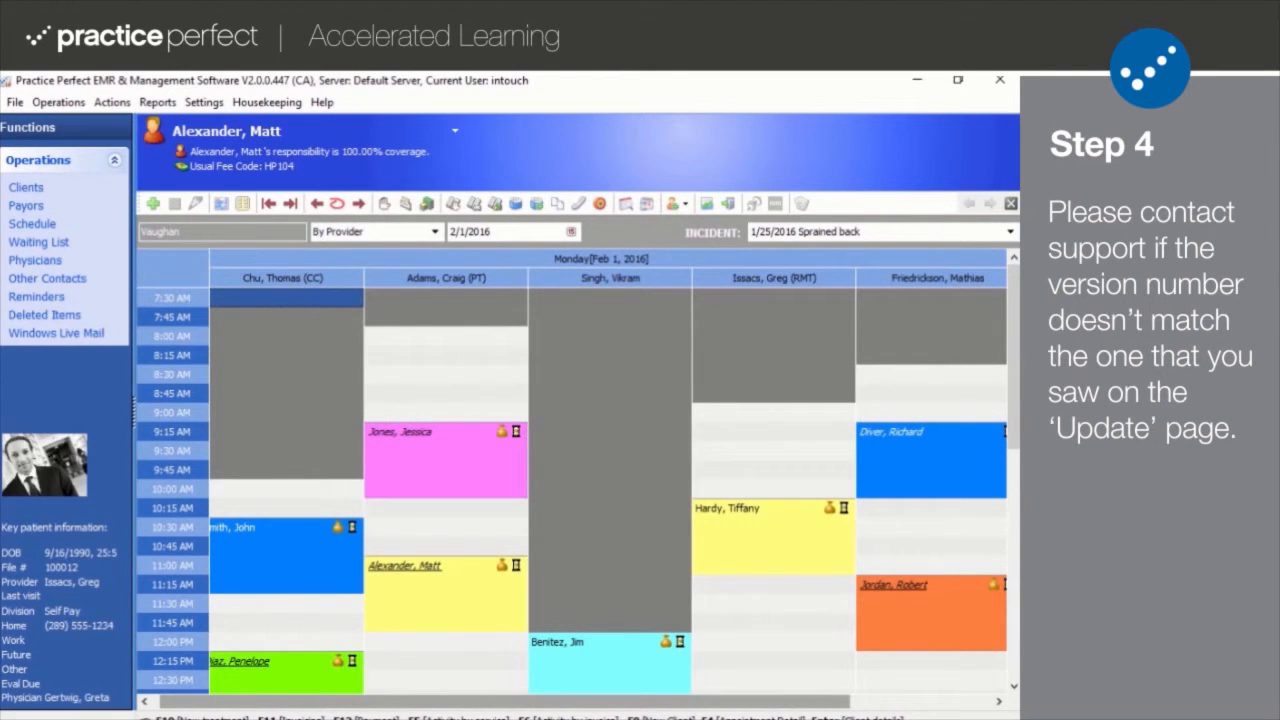